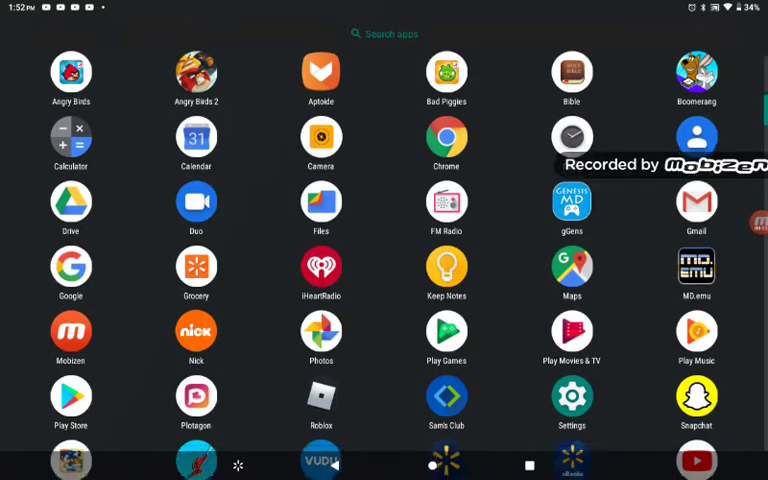
Read through Lucille Bliss's Wikipedia article
{"action": "scroll", "scroll_direction": "up", "scroll_amount": 3}
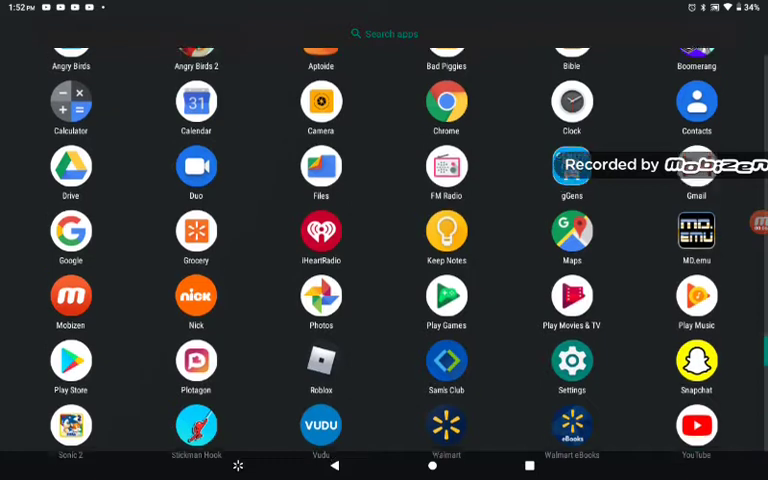
{"action": "scroll", "scroll_direction": "up", "scroll_amount": 3}
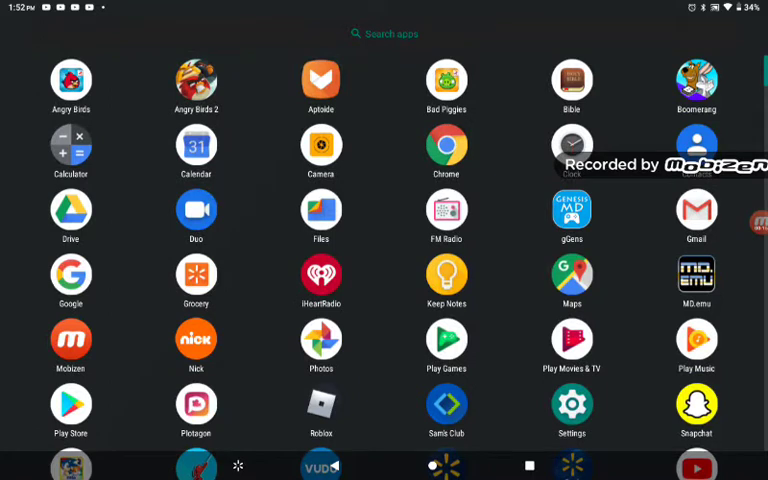
{"action": "scroll", "scroll_direction": "down", "scroll_amount": 3}
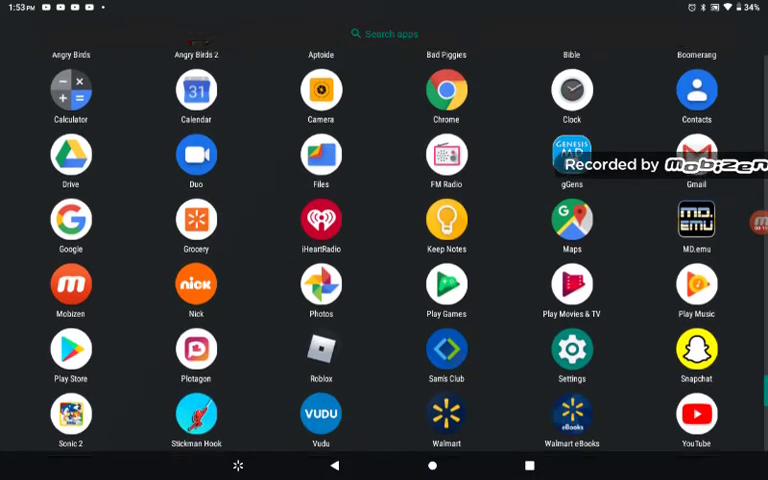
{"action": "scroll", "scroll_direction": "down", "scroll_amount": 3}
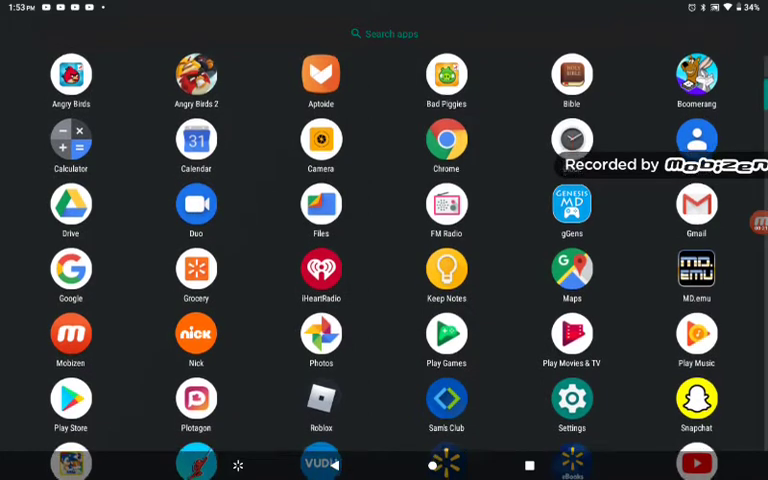
{"action": "scroll", "scroll_direction": "up", "scroll_amount": 3}
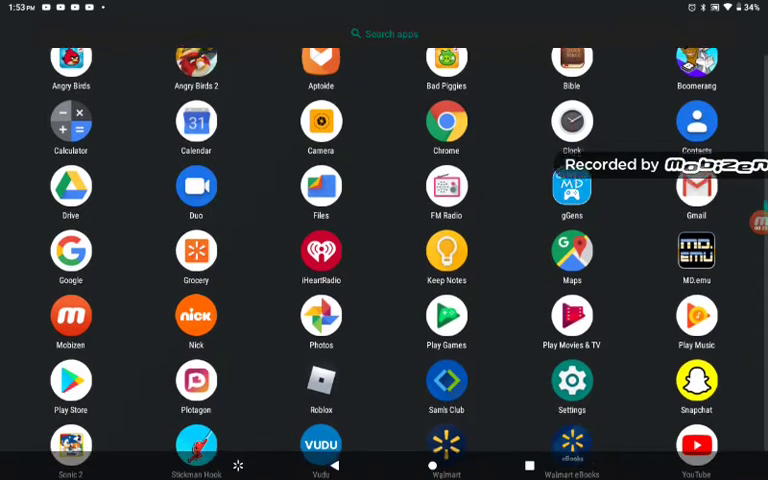
{"action": "scroll", "scroll_direction": "up", "scroll_amount": 3}
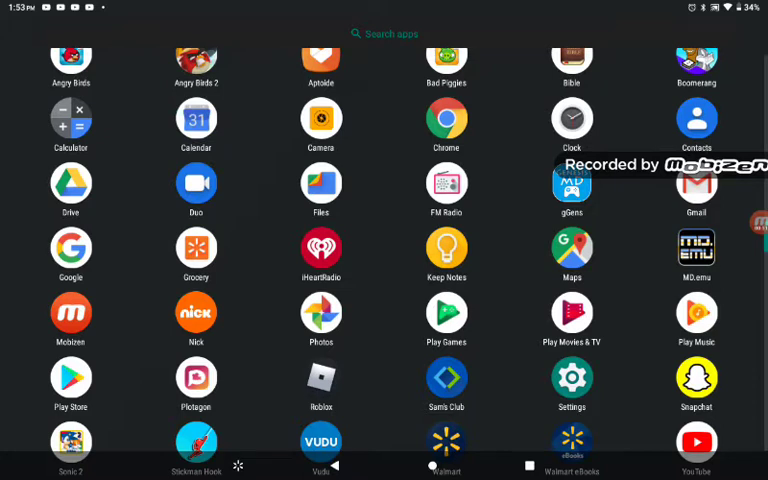
{"action": "scroll", "scroll_direction": "up", "scroll_amount": 3}
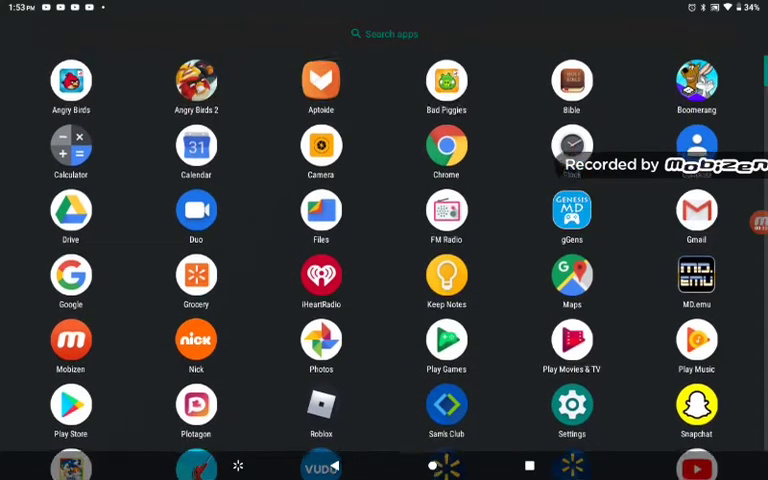
{"action": "left_click", "coordinate": [445, 148]}
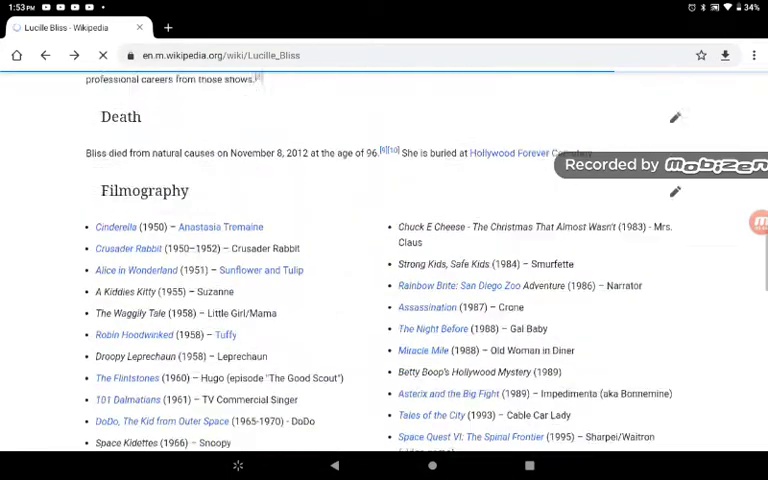
Open The Smurfs (TV series) article and start a new address-bar entry
{"action": "scroll", "scroll_direction": "up", "scroll_amount": 3}
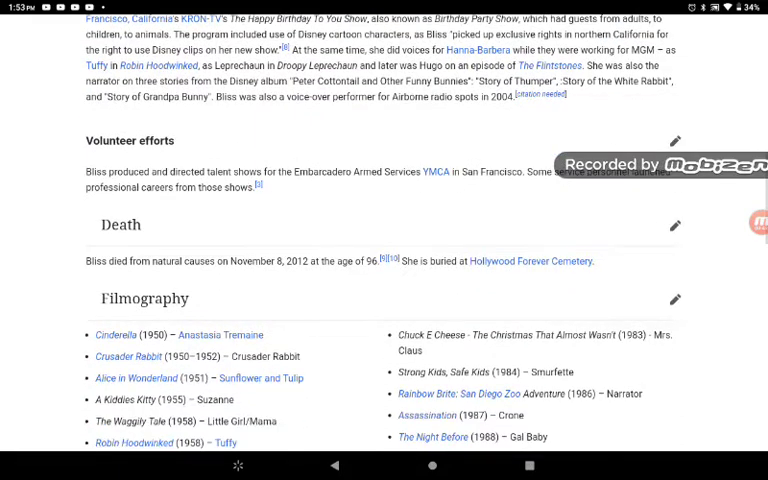
{"action": "scroll", "scroll_direction": "down", "scroll_amount": 3}
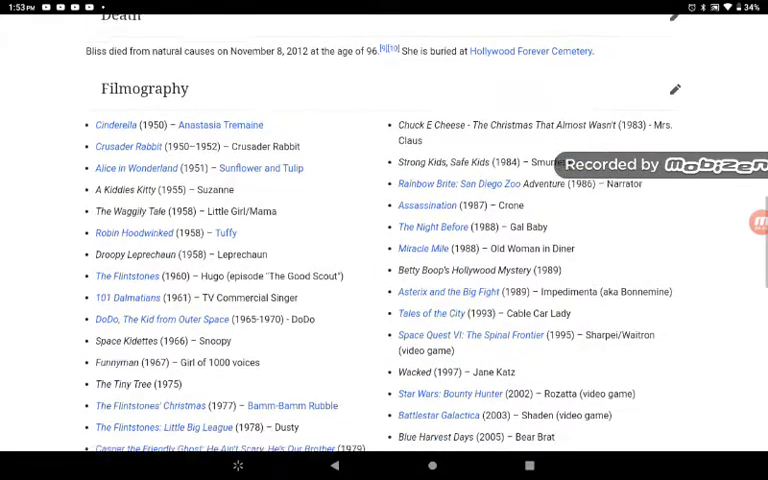
{"action": "scroll", "scroll_direction": "up", "scroll_amount": 3}
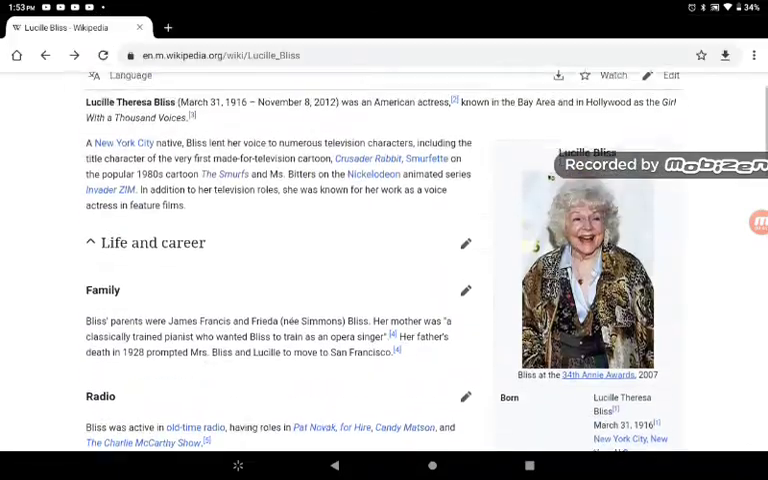
{"action": "scroll", "scroll_direction": "up", "scroll_amount": 3}
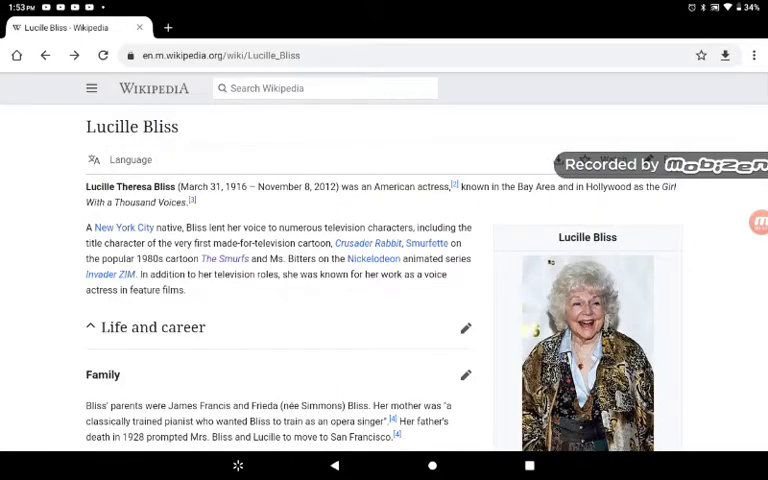
{"action": "left_click", "coordinate": [224, 258]}
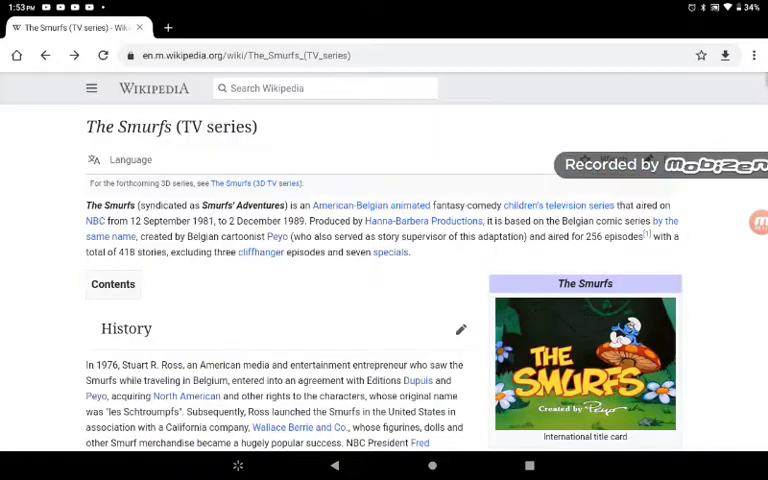
{"action": "left_click", "coordinate": [135, 285]}
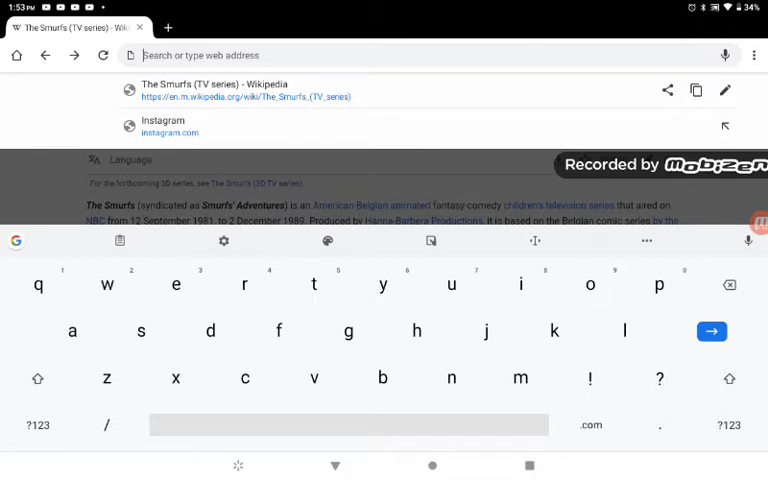
Search for 'sonic retro' from the 'so' suggestion and open the Sonic Retro site
{"action": "type", "text": "sonic"}
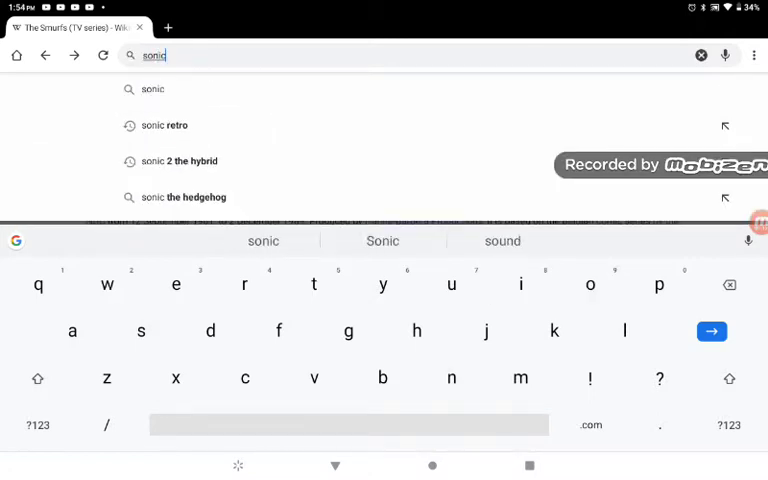
{"action": "left_click", "coordinate": [166, 125]}
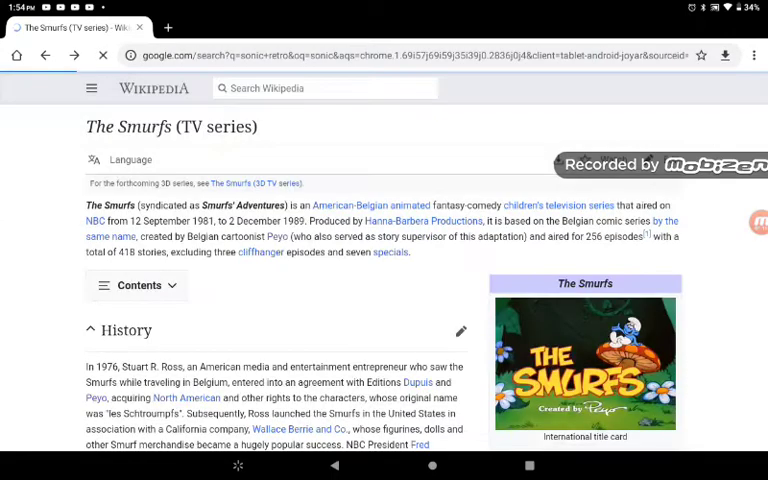
{"action": "left_click", "coordinate": [45, 55]}
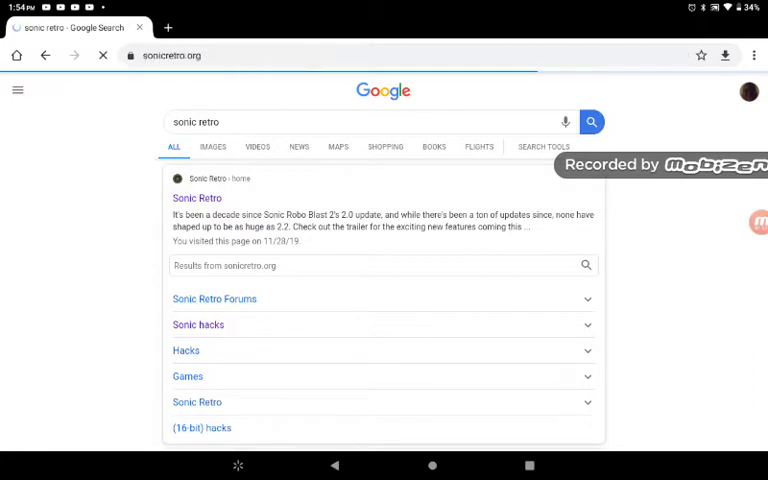
{"action": "left_click", "coordinate": [197, 197]}
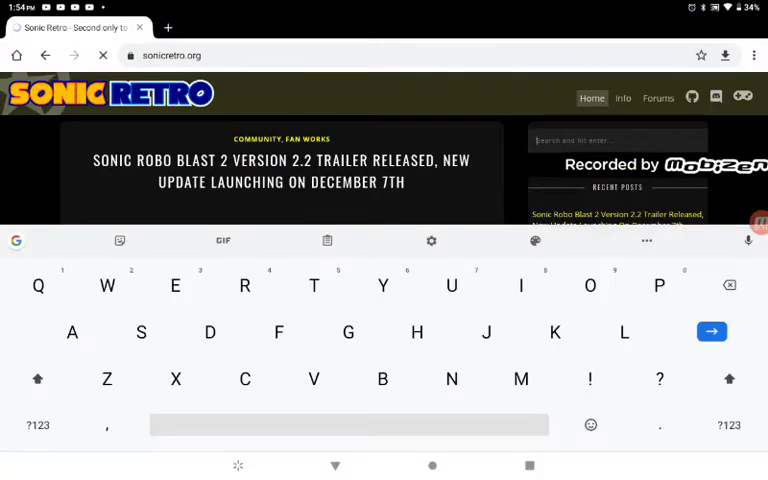
{"action": "type", "text": "so"}
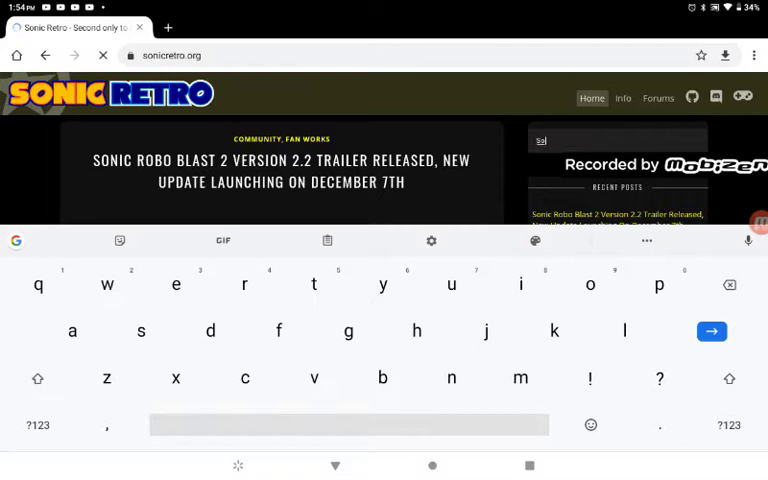
{"action": "type", "text": "sonic hacks"}
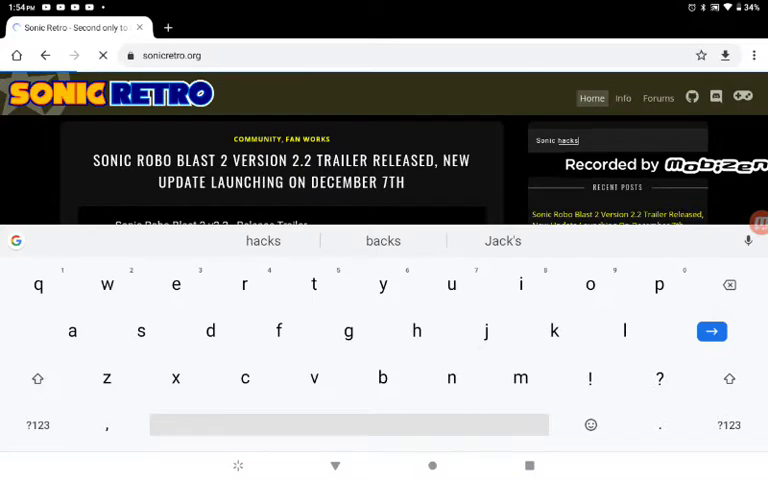
{"action": "left_click", "coordinate": [711, 331]}
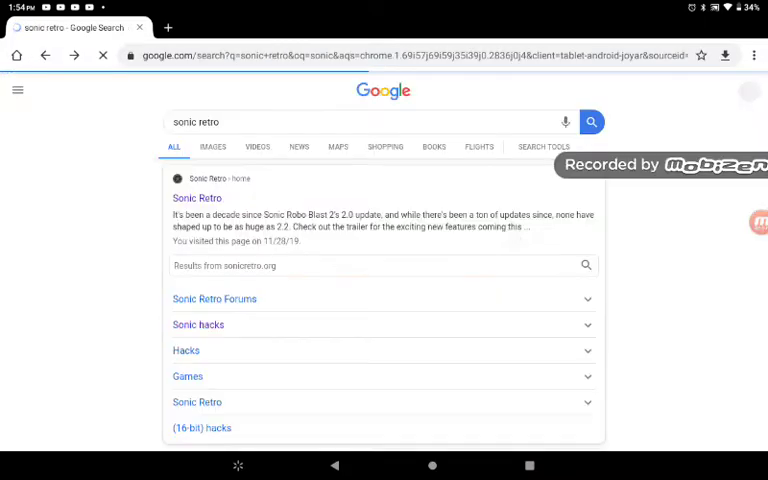
Open Sonic Retro's Sonic hacks page and read down to the Sonic the Hedgehog 3 section
{"action": "scroll", "scroll_direction": "down", "scroll_amount": 3}
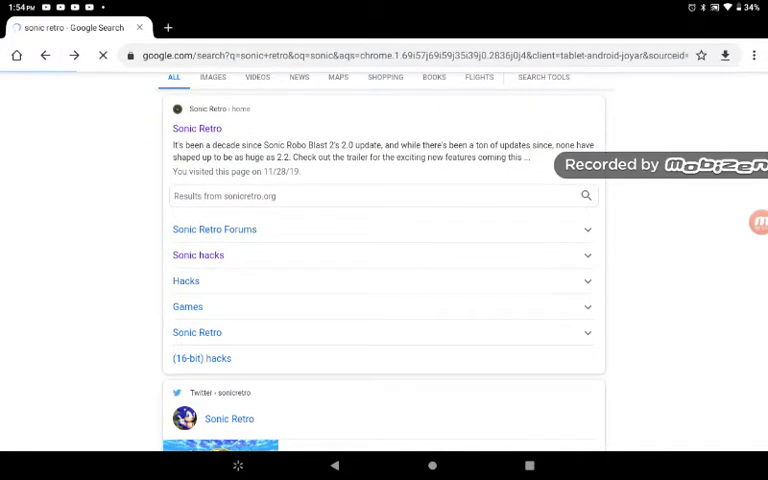
{"action": "left_click", "coordinate": [198, 255]}
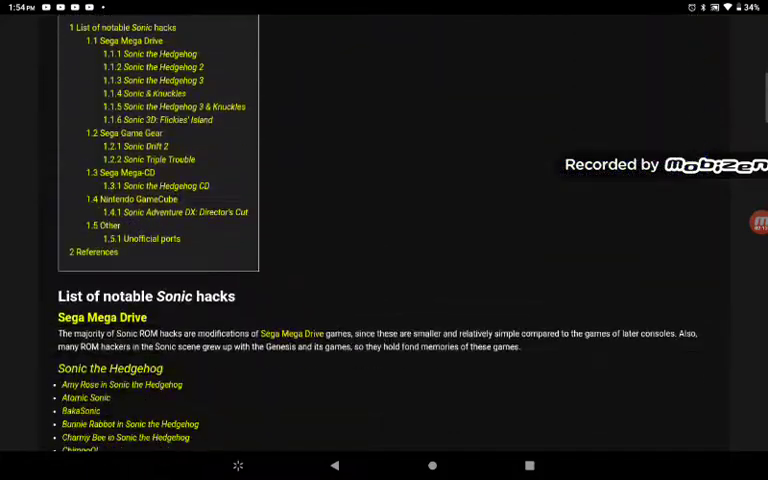
{"action": "scroll", "scroll_direction": "down", "scroll_amount": 3}
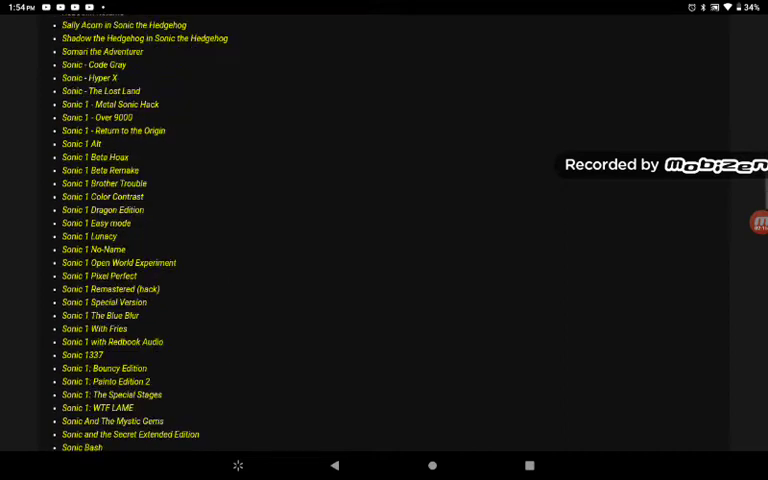
{"action": "scroll", "scroll_direction": "down", "scroll_amount": 3}
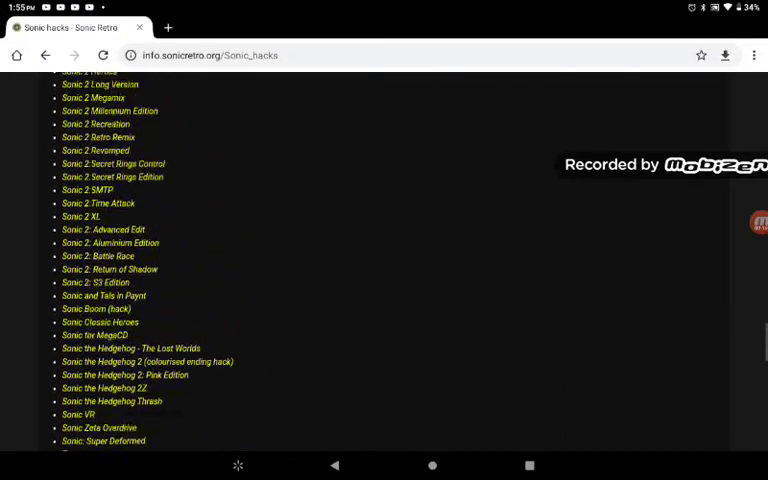
{"action": "scroll", "scroll_direction": "up", "scroll_amount": 3}
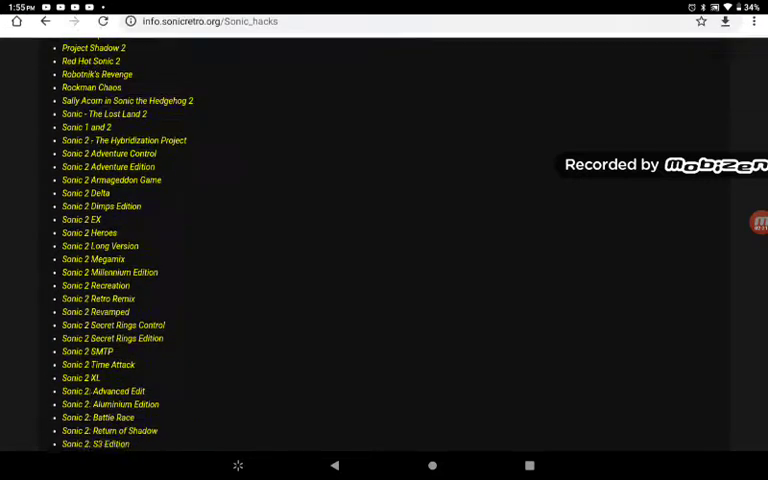
{"action": "scroll", "scroll_direction": "down", "scroll_amount": 3}
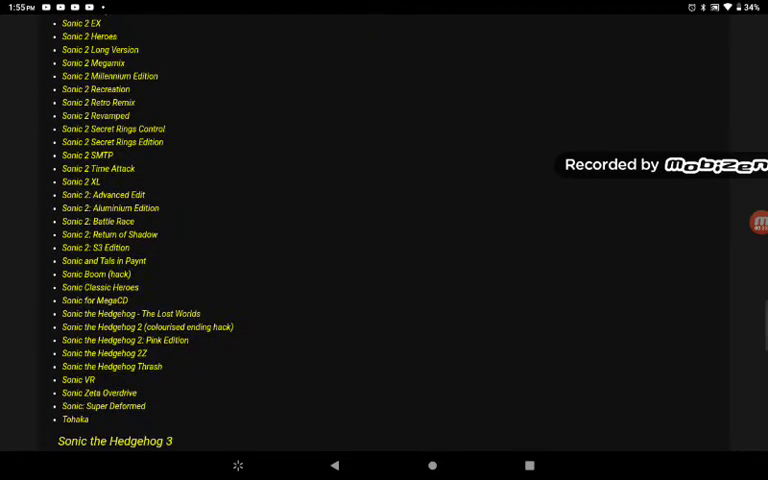
Open the Sonic 2: S3 Edition article and read through its Downloads section
{"action": "left_click", "coordinate": [95, 247]}
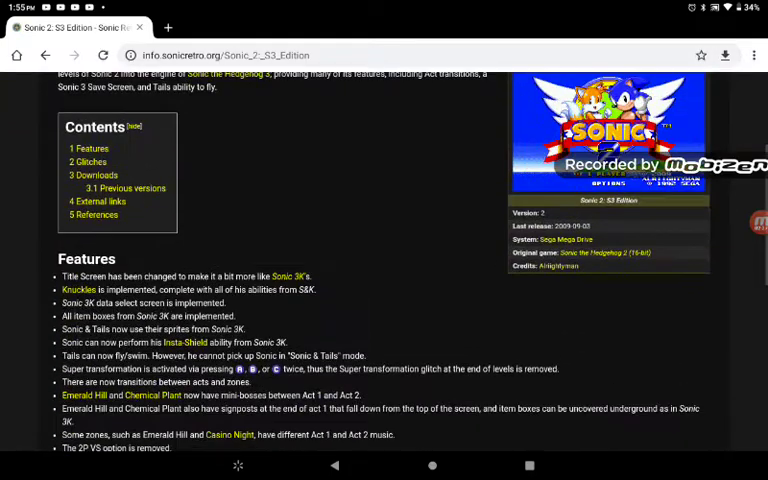
{"action": "scroll", "scroll_direction": "up", "scroll_amount": 3}
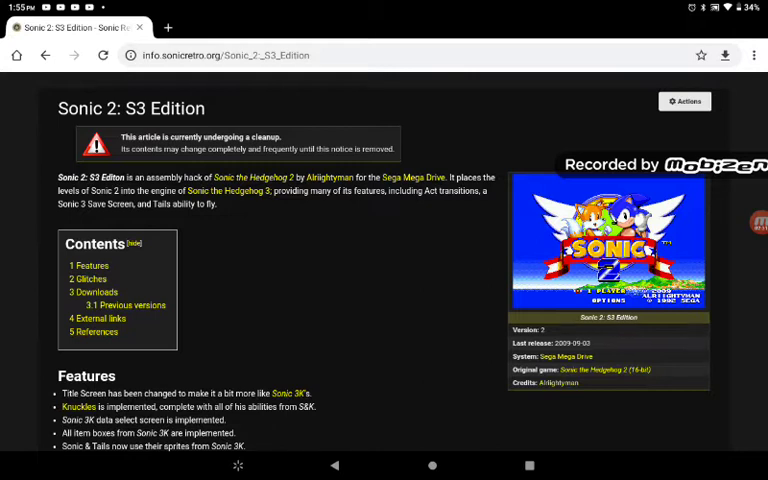
{"action": "scroll", "scroll_direction": "down", "scroll_amount": 3}
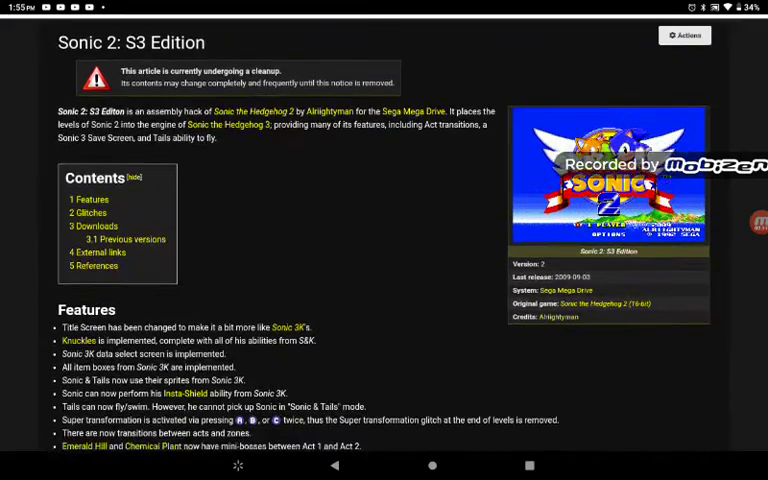
{"action": "scroll", "scroll_direction": "down", "scroll_amount": 3}
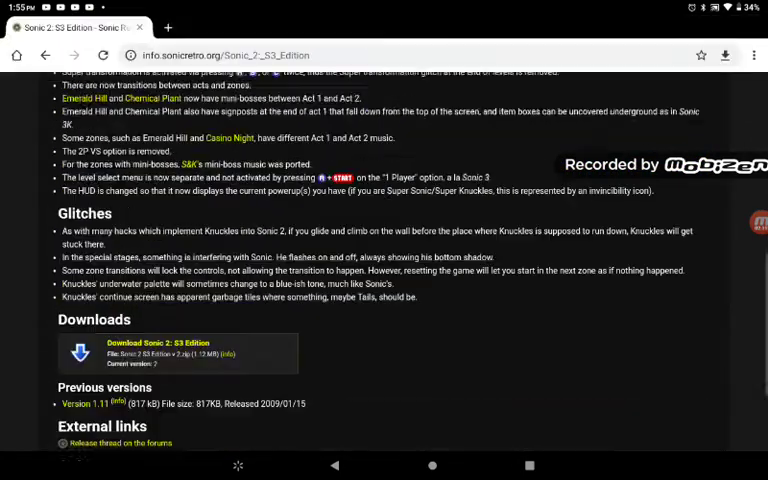
{"action": "scroll", "scroll_direction": "up", "scroll_amount": 3}
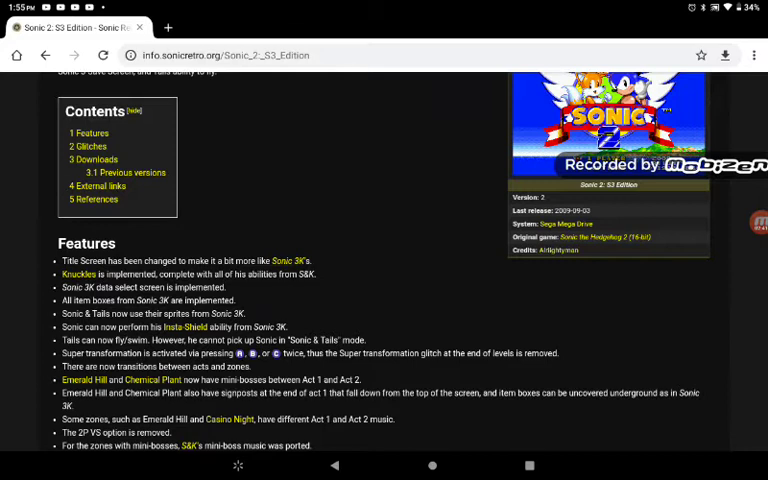
{"action": "scroll", "scroll_direction": "down", "scroll_amount": 3}
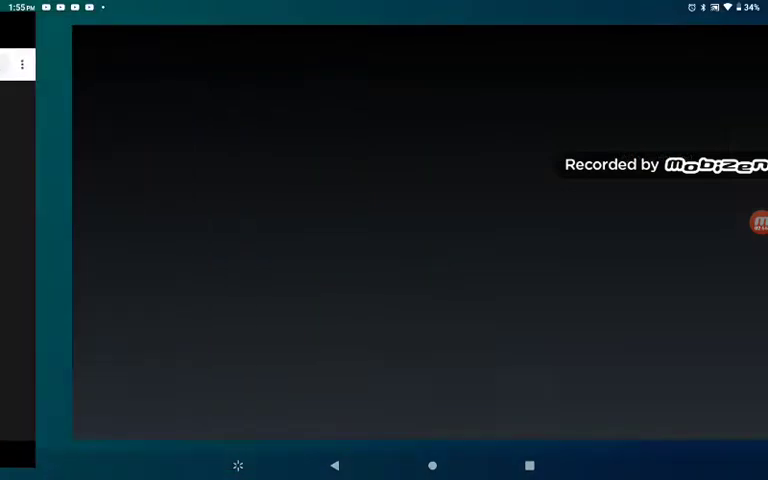
Switch to MD.emu, view Options > Video settings, then go to the home screen
{"action": "left_click", "coordinate": [432, 465]}
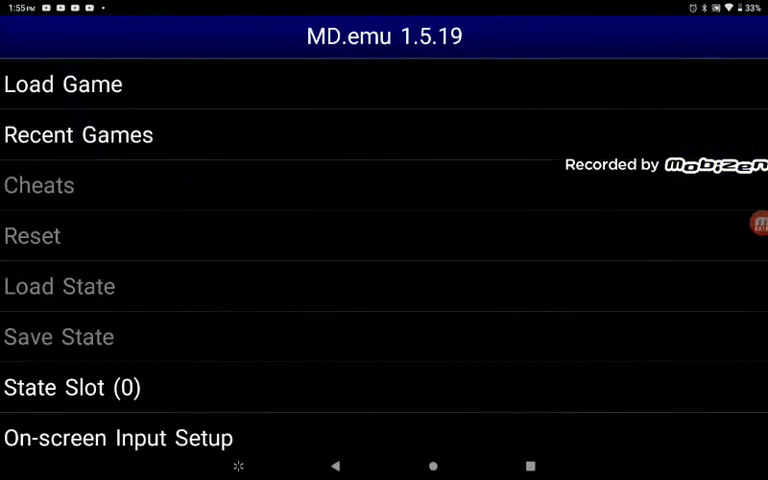
{"action": "scroll", "scroll_direction": "down", "scroll_amount": 3}
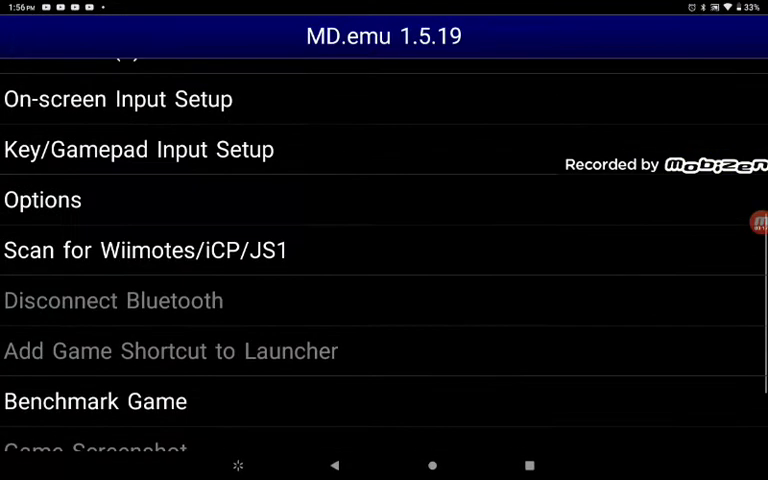
{"action": "left_click", "coordinate": [43, 200]}
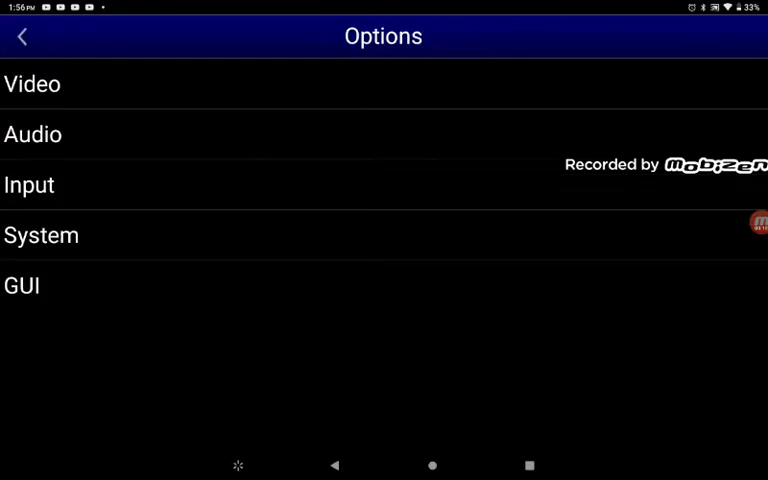
{"action": "left_click", "coordinate": [22, 285]}
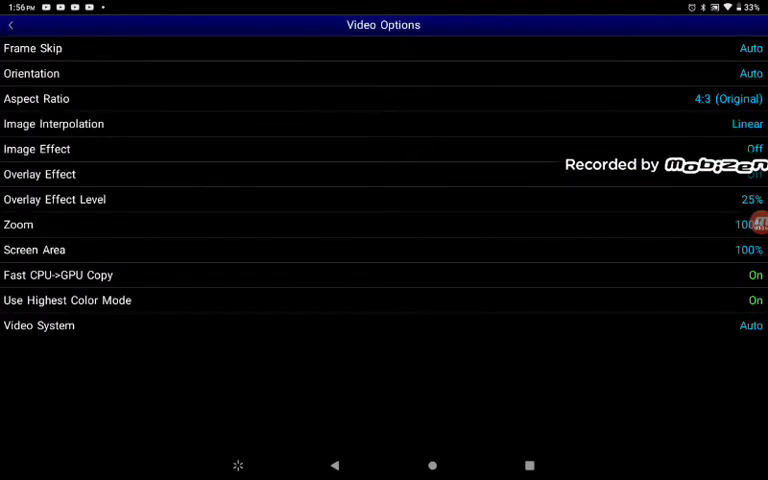
{"action": "left_click", "coordinate": [11, 24]}
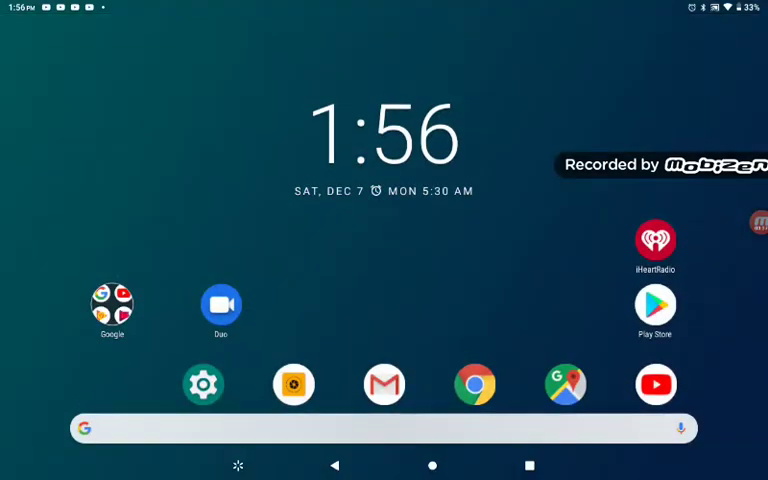
View the four Sonic zip files in MD.emu's Download folder, then pull down notifications
{"action": "scroll", "scroll_direction": "up", "scroll_amount": 3}
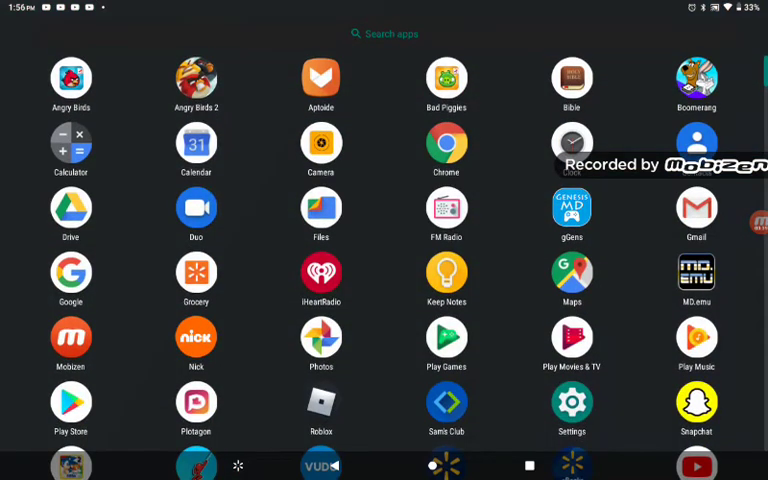
{"action": "scroll", "scroll_direction": "up", "scroll_amount": 3}
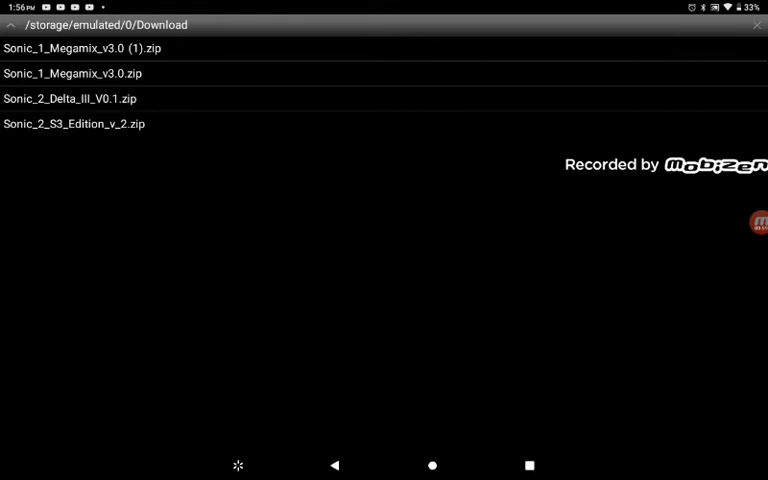
{"action": "left_click", "coordinate": [432, 465]}
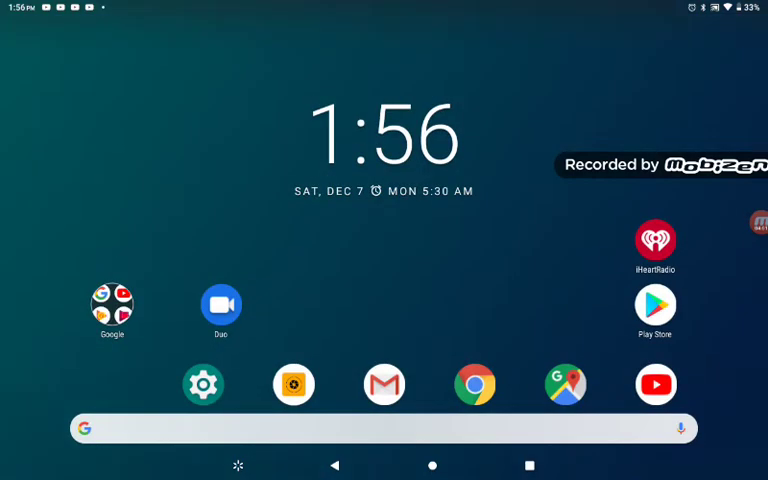
{"action": "scroll", "scroll_direction": "down", "scroll_amount": 3}
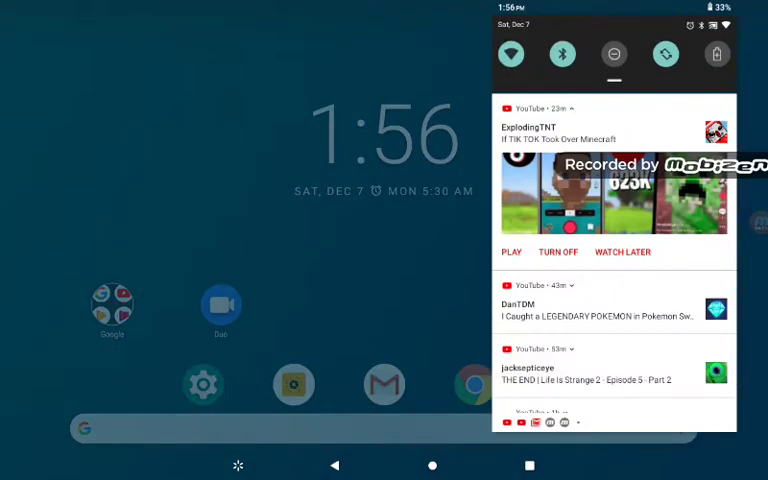